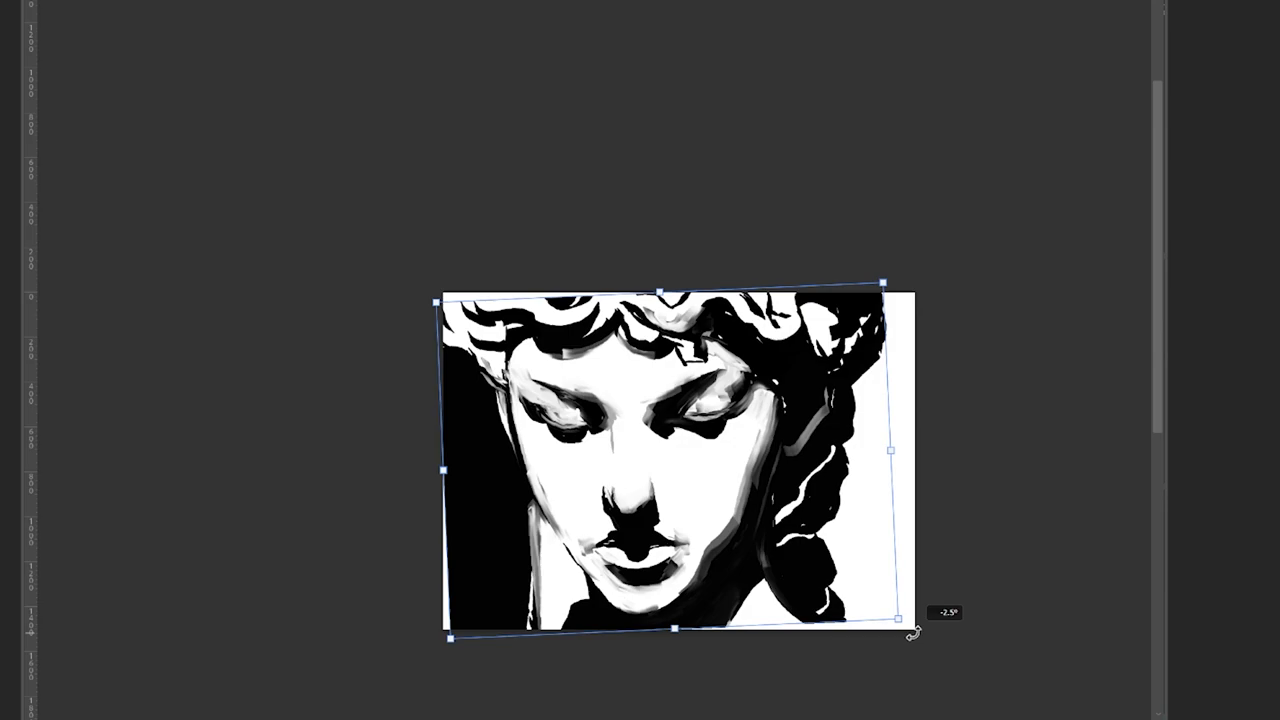
Rotate the statue face image about -2.9° with Free Transform
drag(910, 630, 896, 616)
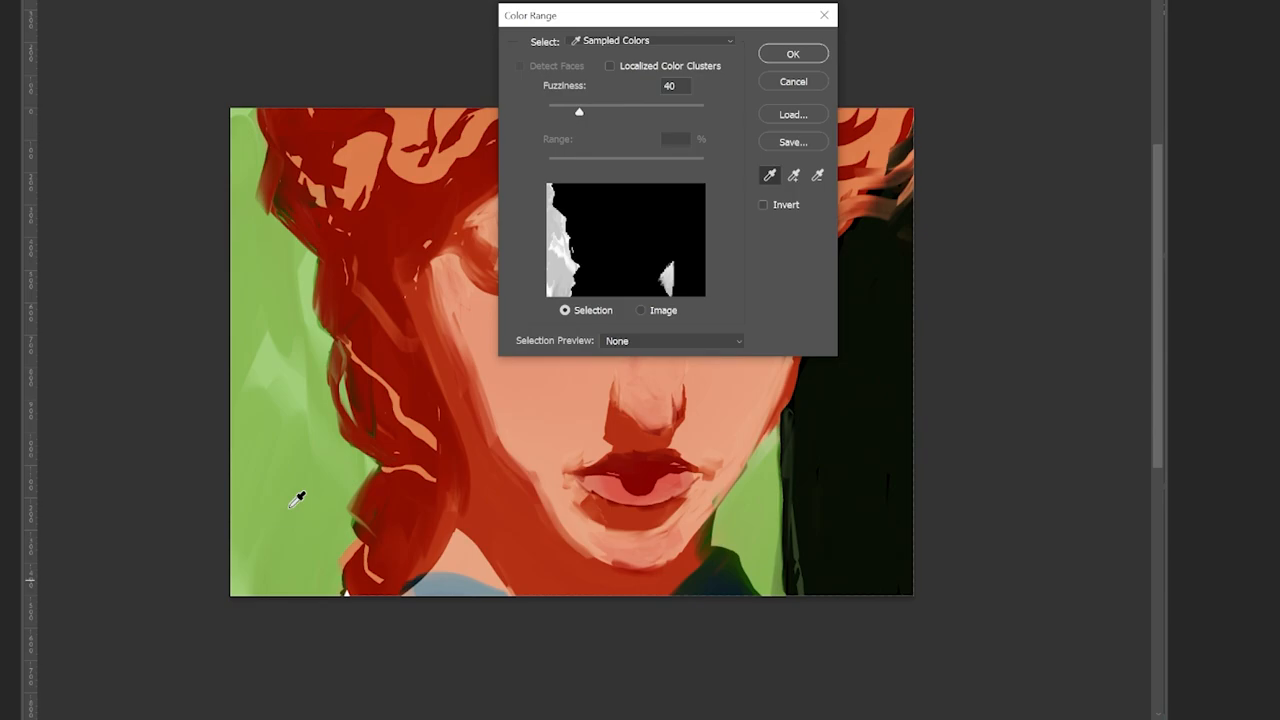
Sample the green background in Color Range with Fuzziness 40 and confirm the selection
click(792, 52)
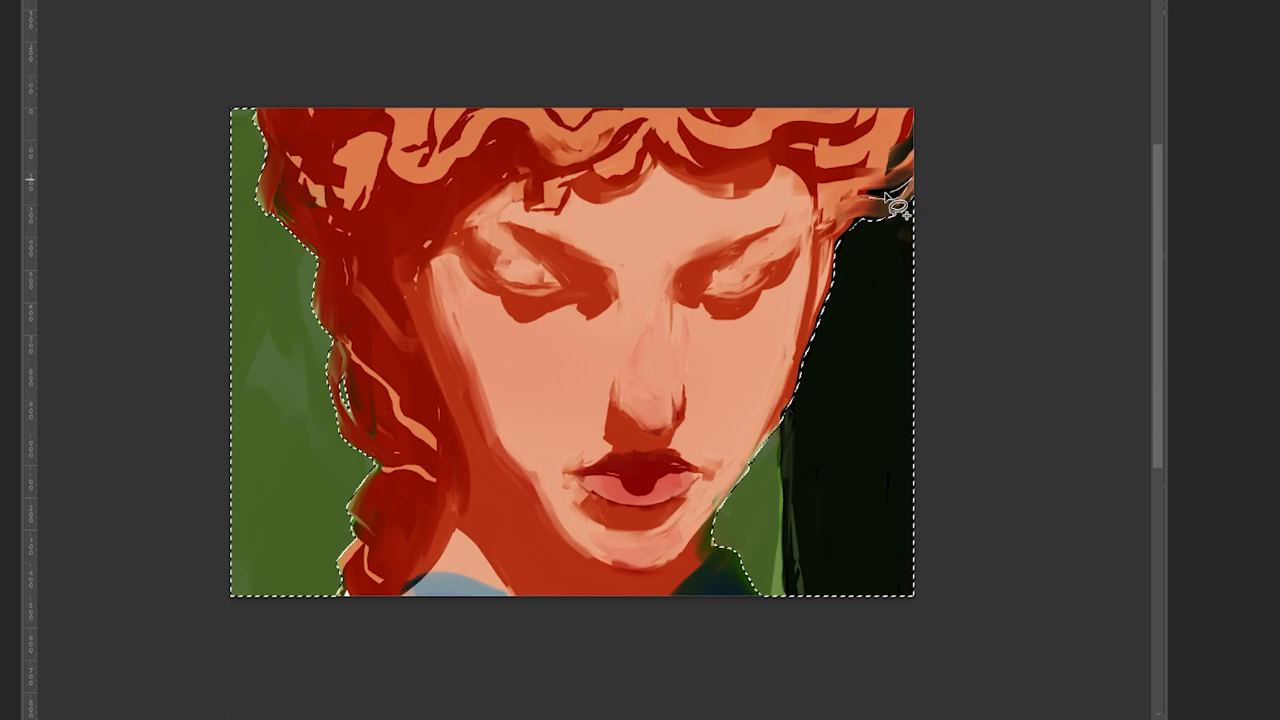